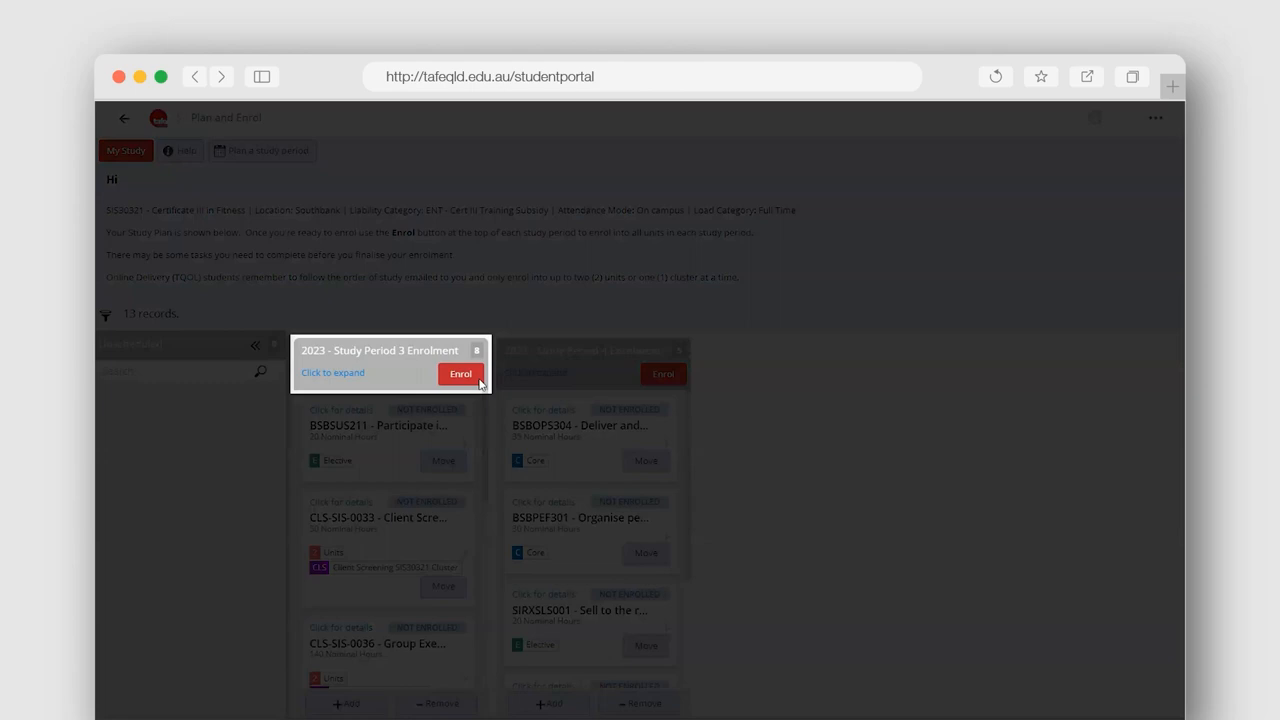
- Start enrolment from the 2023 Study Period 3 Enrolment column
left_click(460, 373)
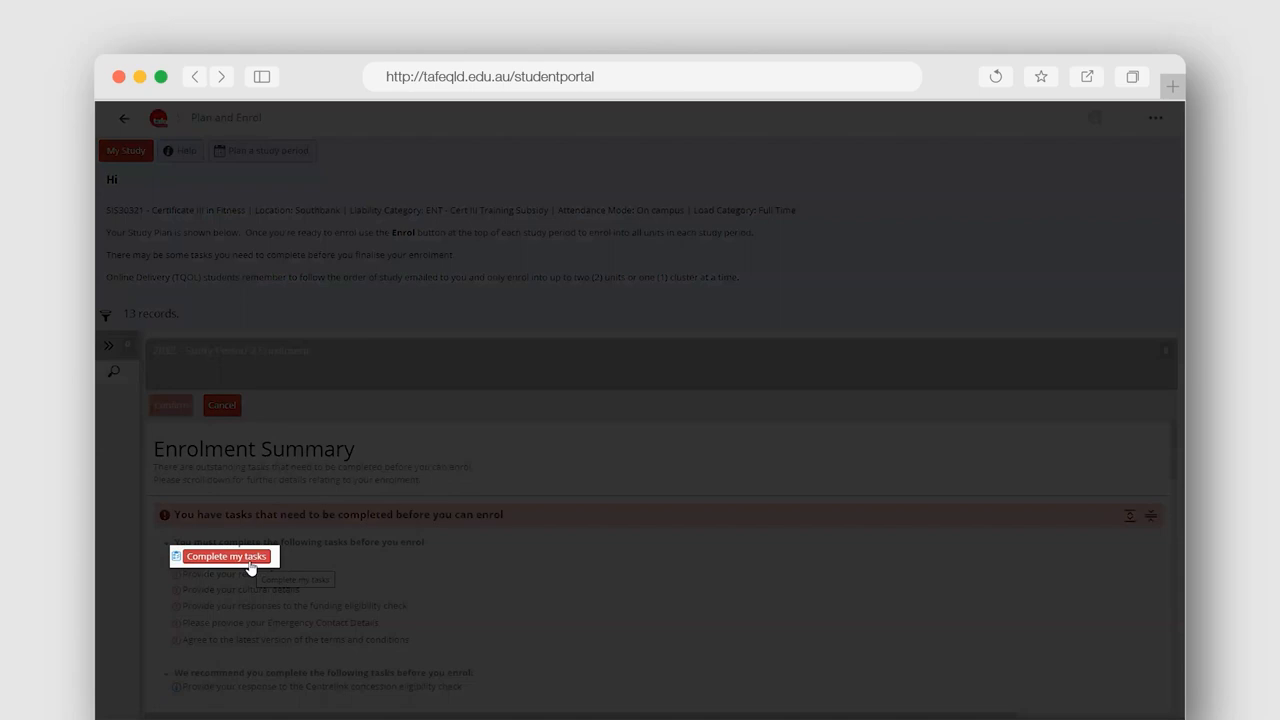
- Open the outstanding pre-enrolment tasks from the Enrolment Summary
left_click(221, 555)
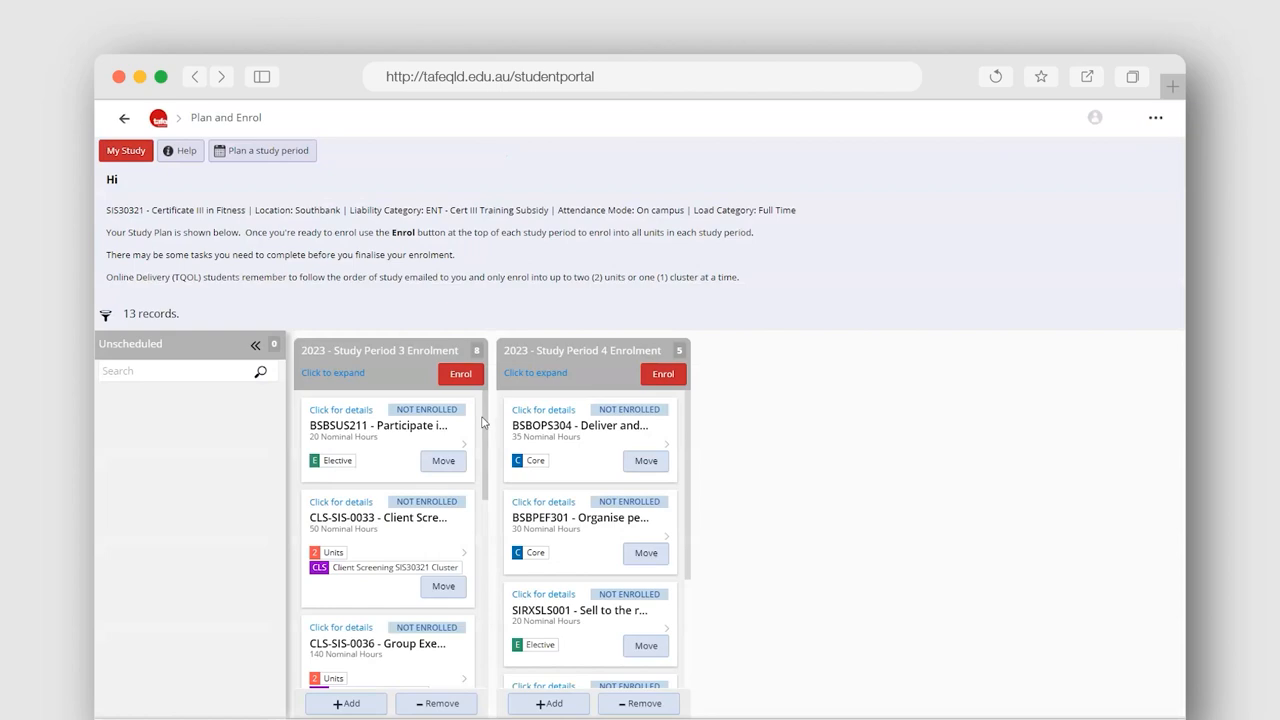
- Reopen the Study Period 3 Enrolment Summary showing 8 units to enrol
left_click(460, 374)
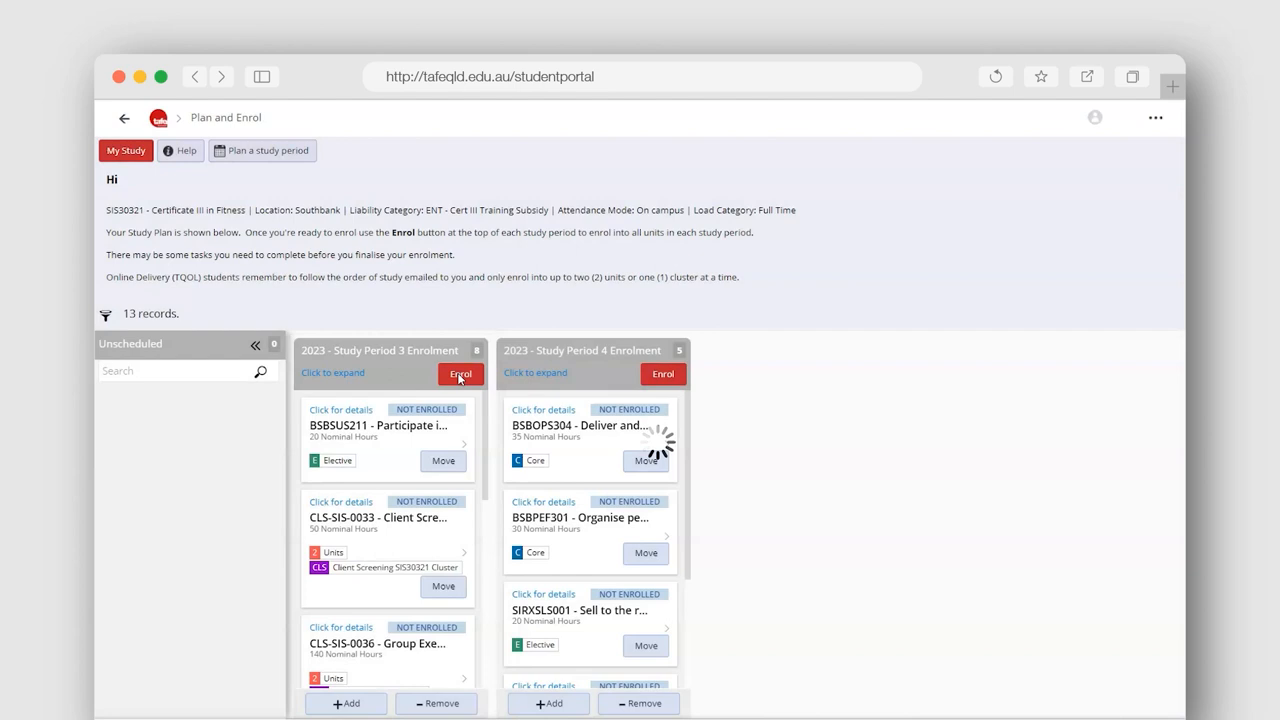
left_click(460, 373)
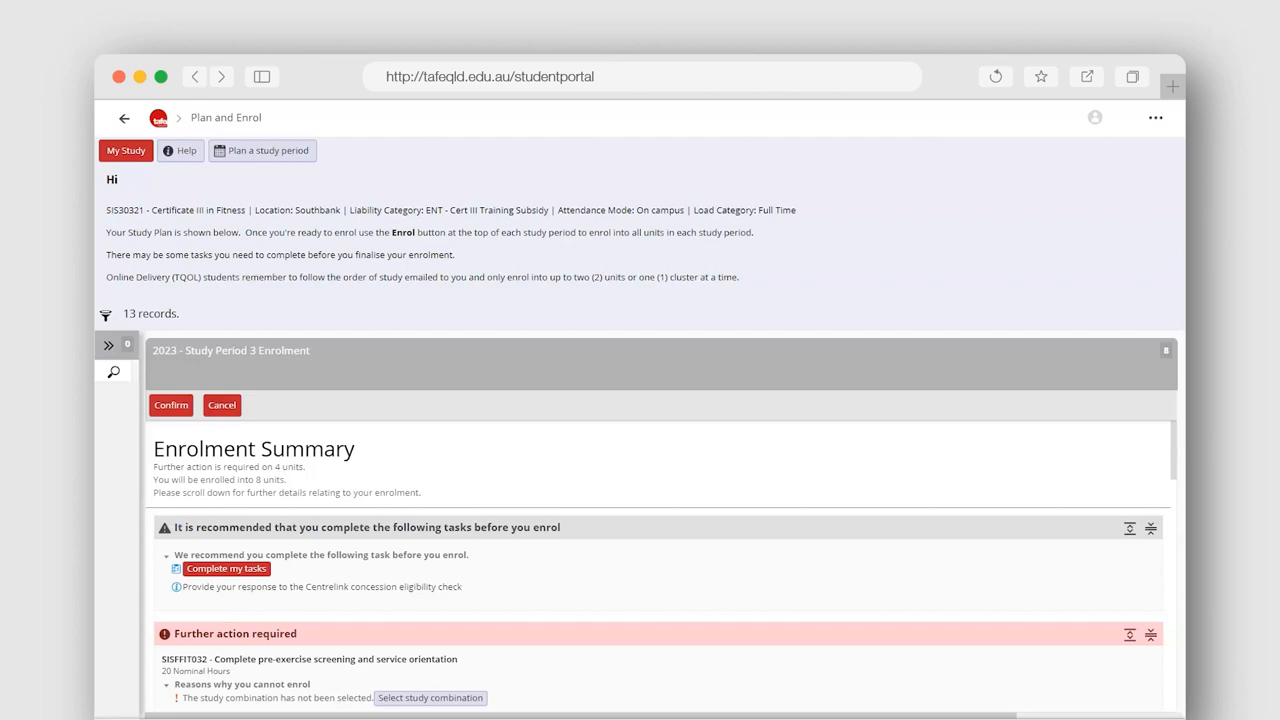
- Confirm the Study Period 3 enrolment on the Enrolment Summary
left_click(170, 405)
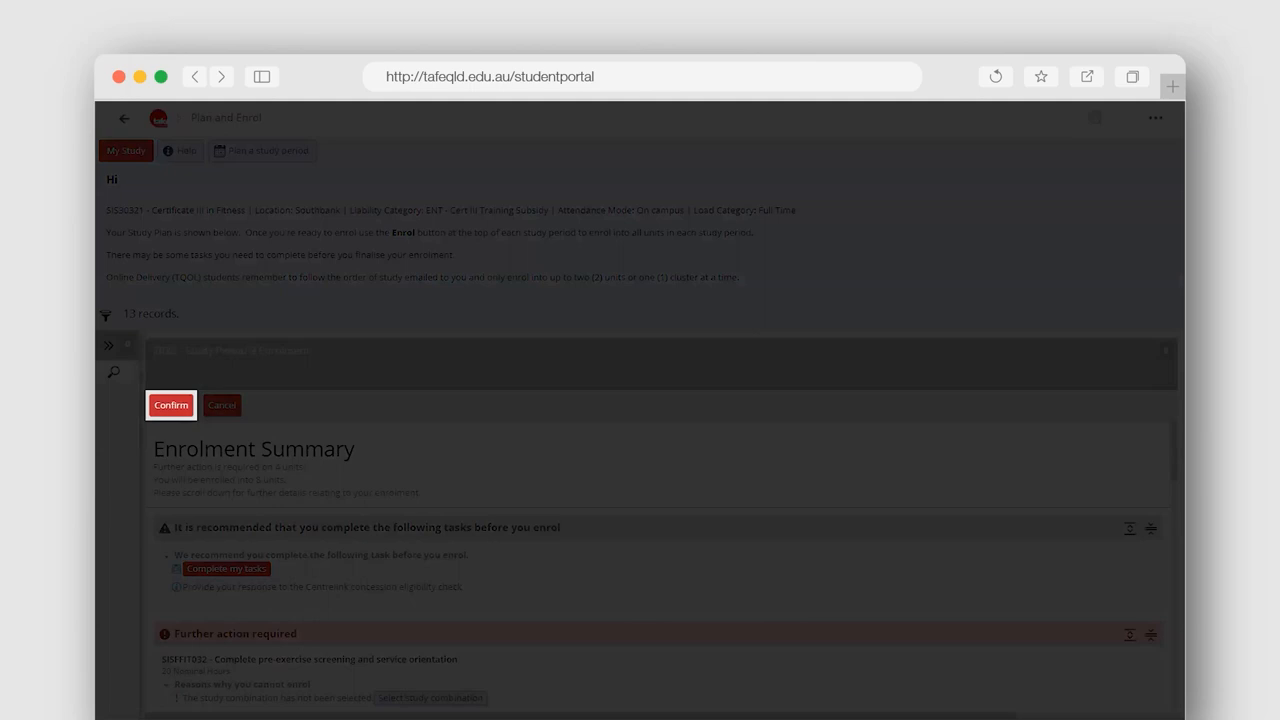
left_click(170, 405)
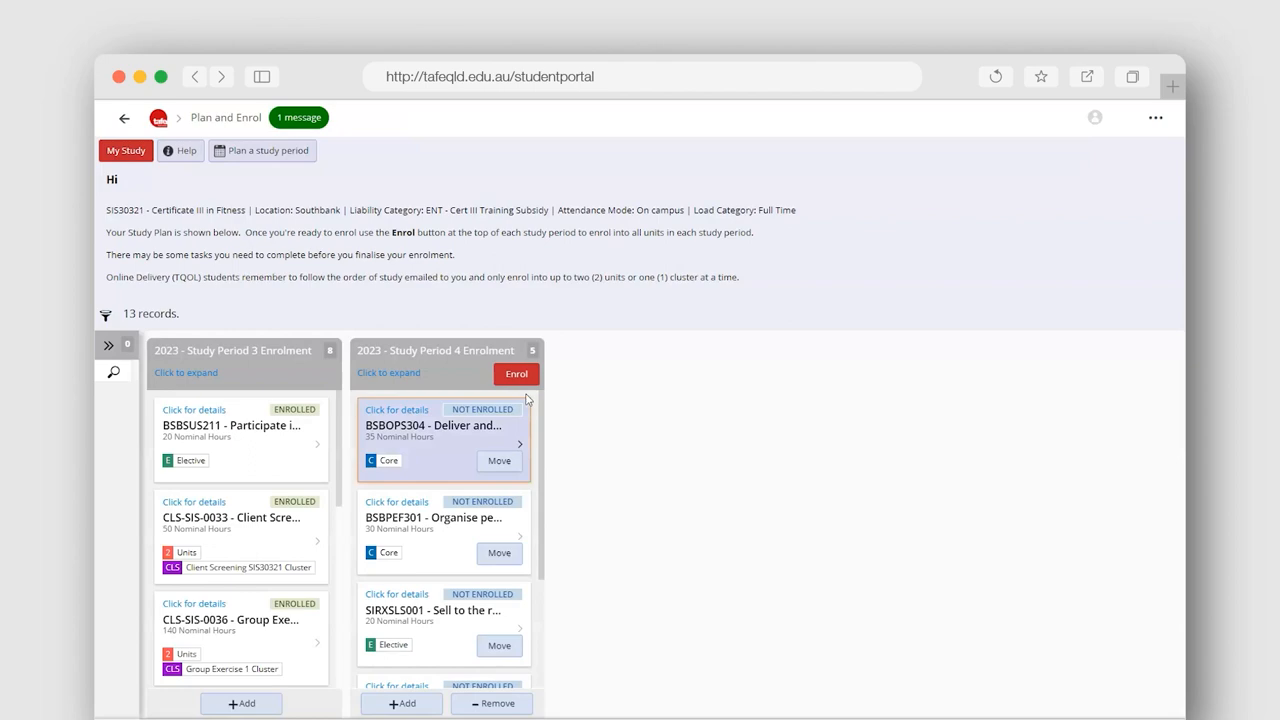
- Enrol in Study Period 4, accepting the enrolment quote so the study plan saves
left_click(515, 374)
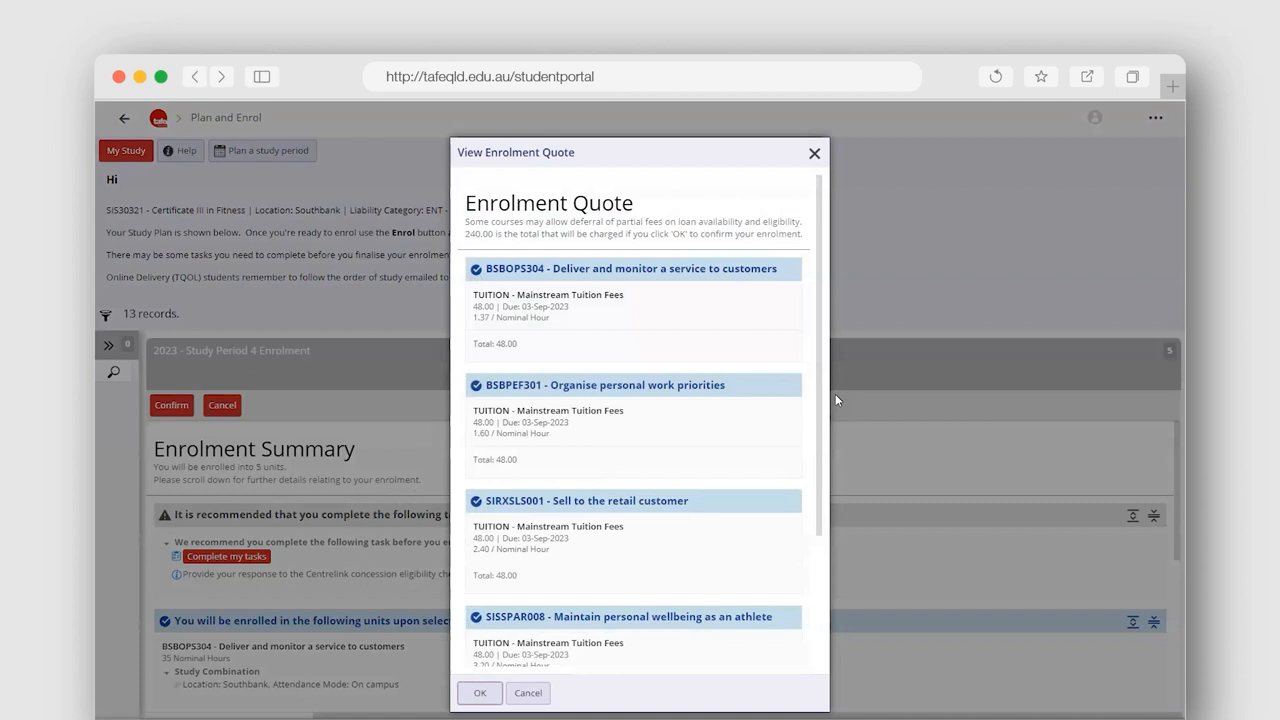
left_click(480, 693)
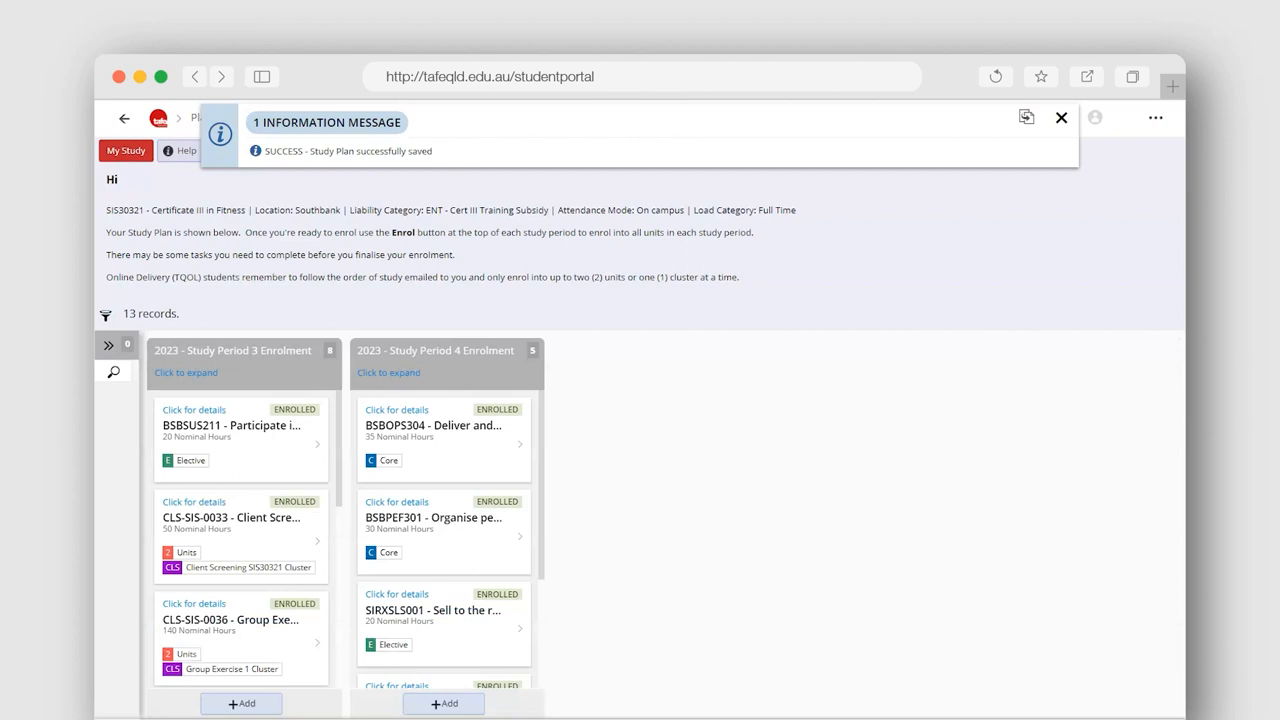
left_click(1057, 117)
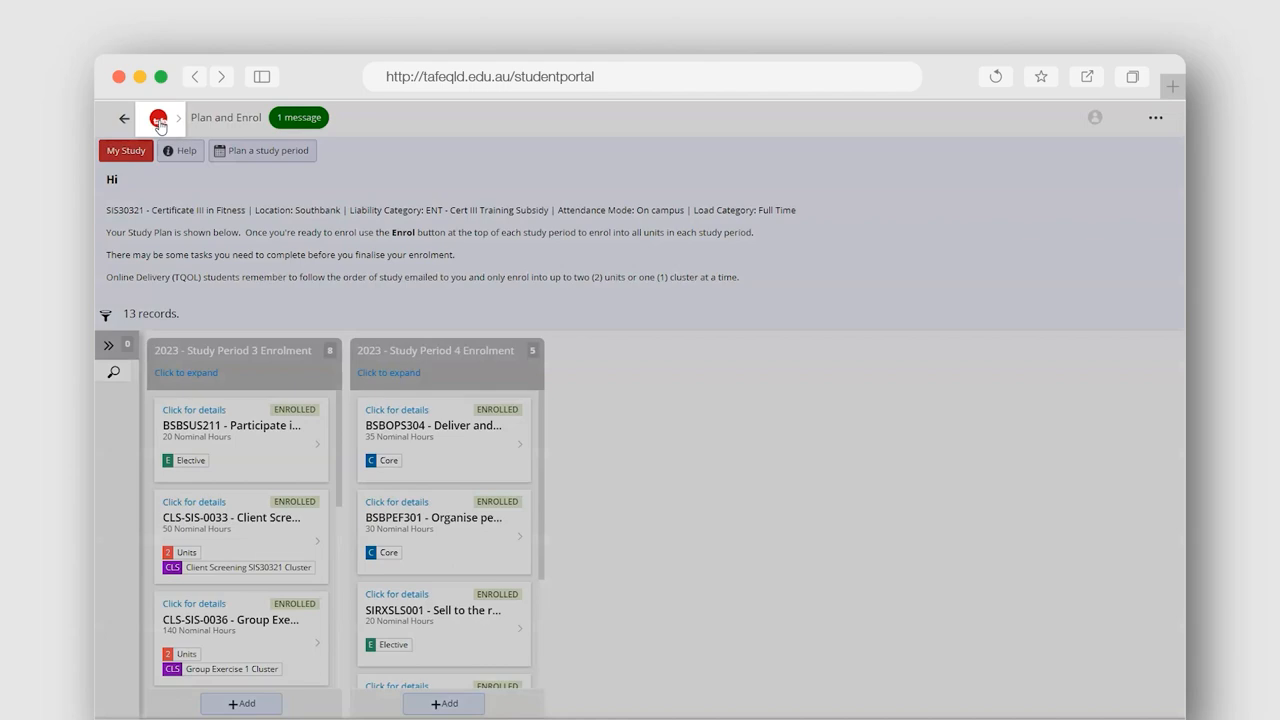